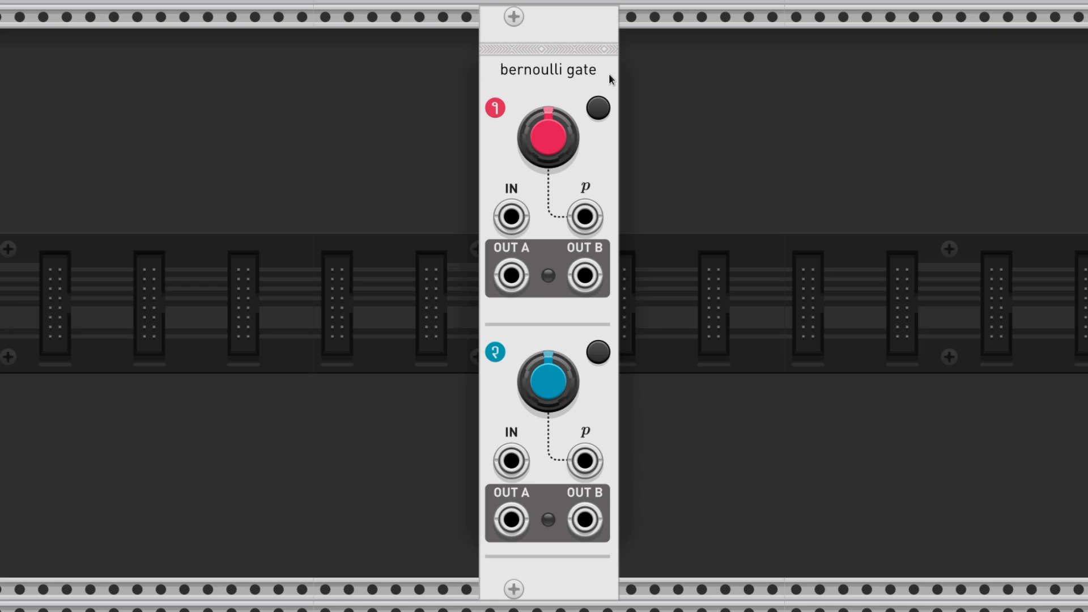
mouse_move(582, 56)
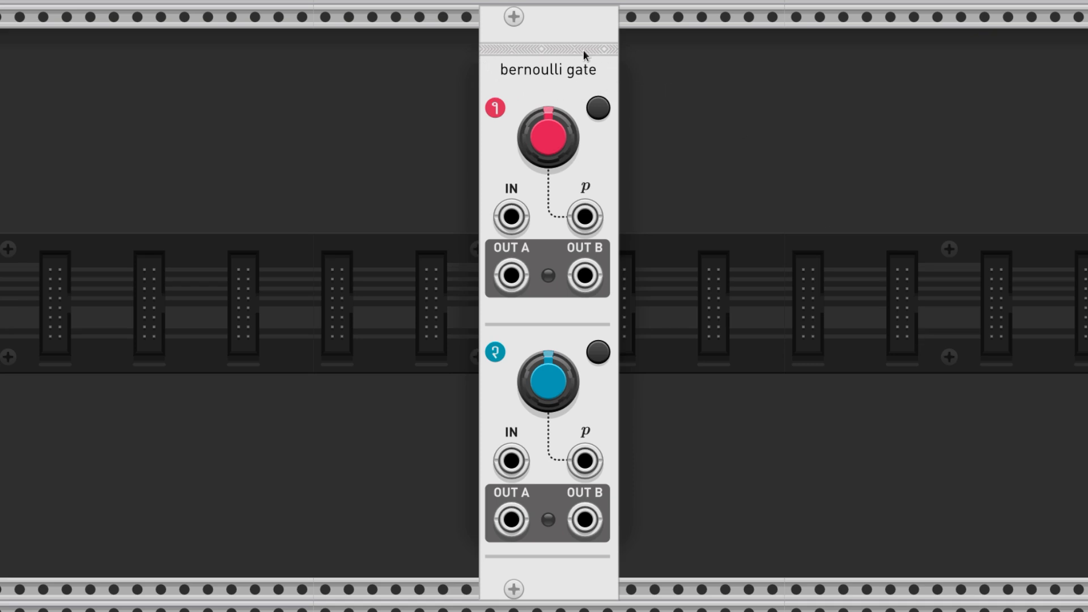
mouse_move(499, 45)
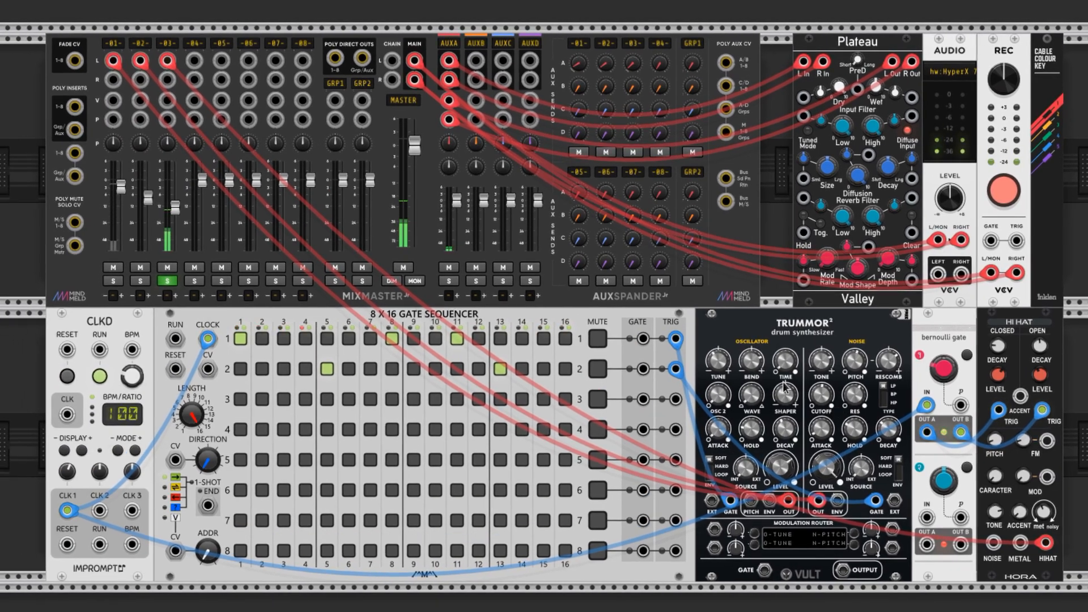
click(165, 281)
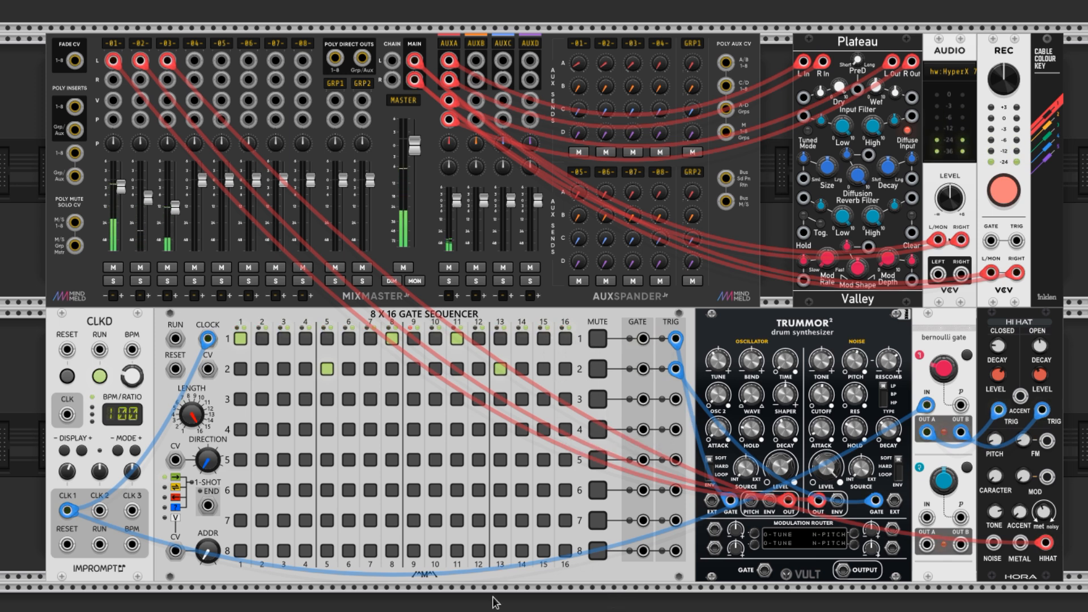
mouse_move(207, 368)
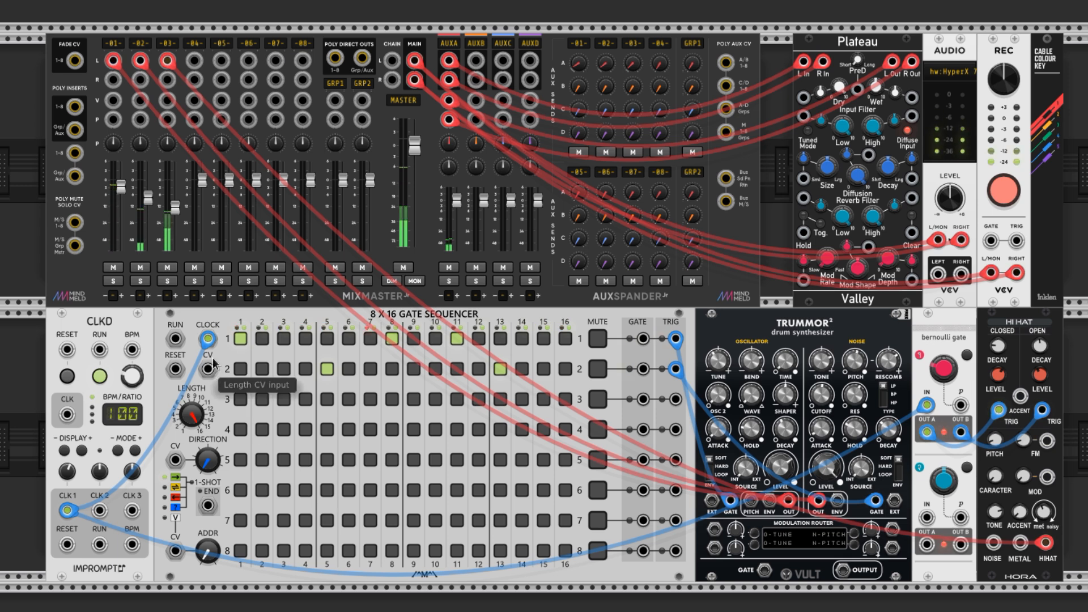
click(167, 281)
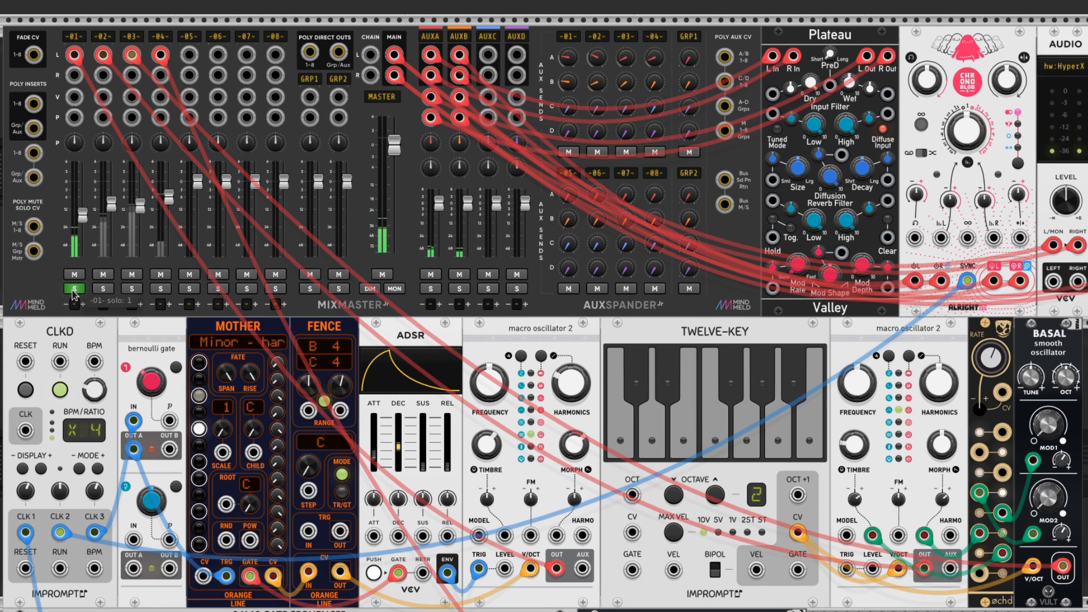
- Return to the empty rack holding only the Bernoulli Gate module
click(72, 289)
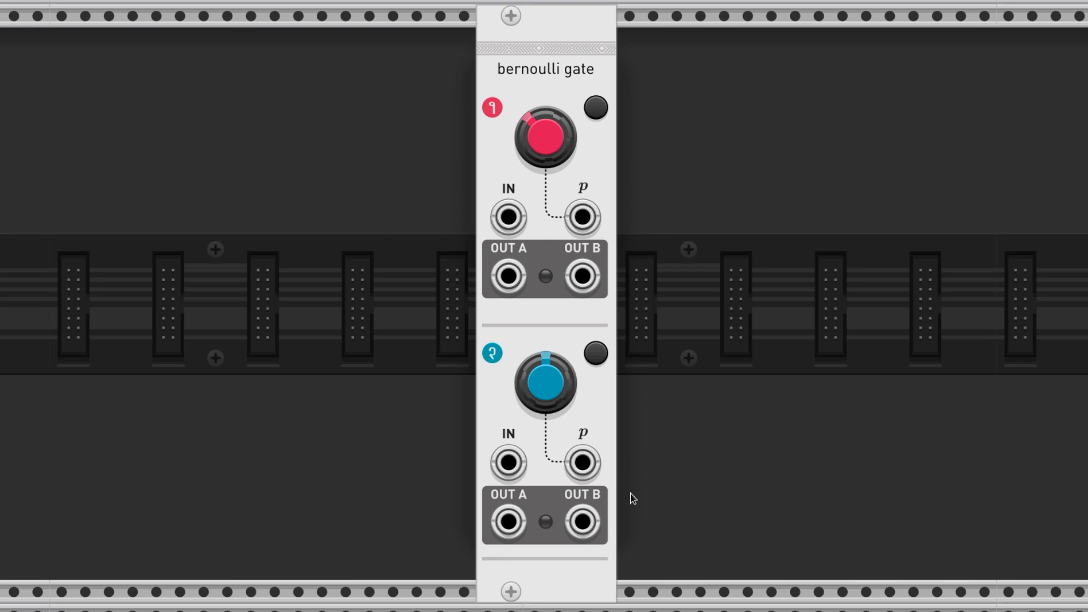
mouse_move(506, 274)
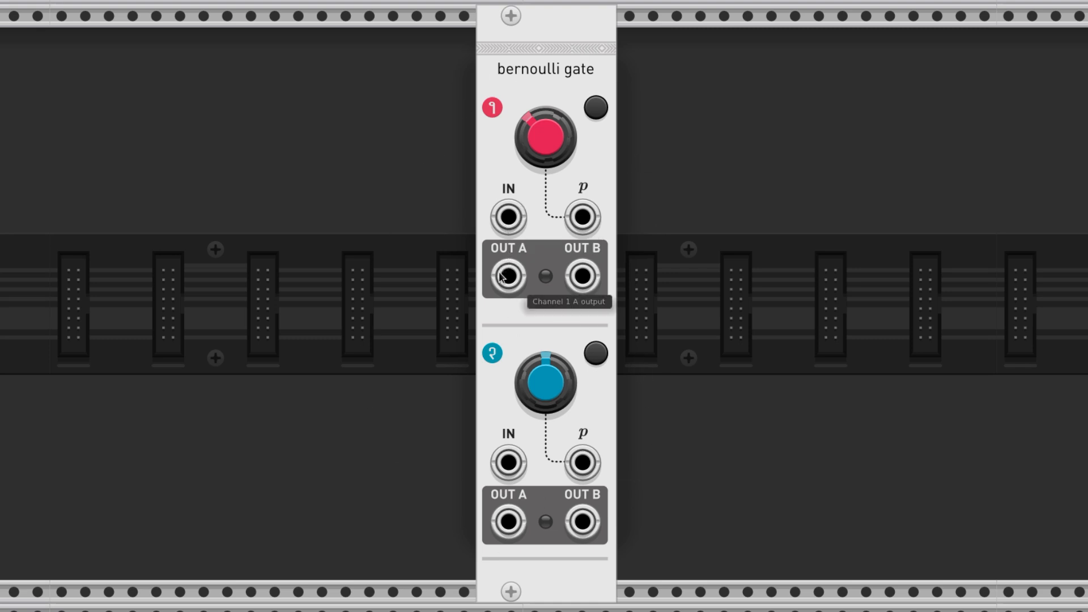
mouse_move(559, 524)
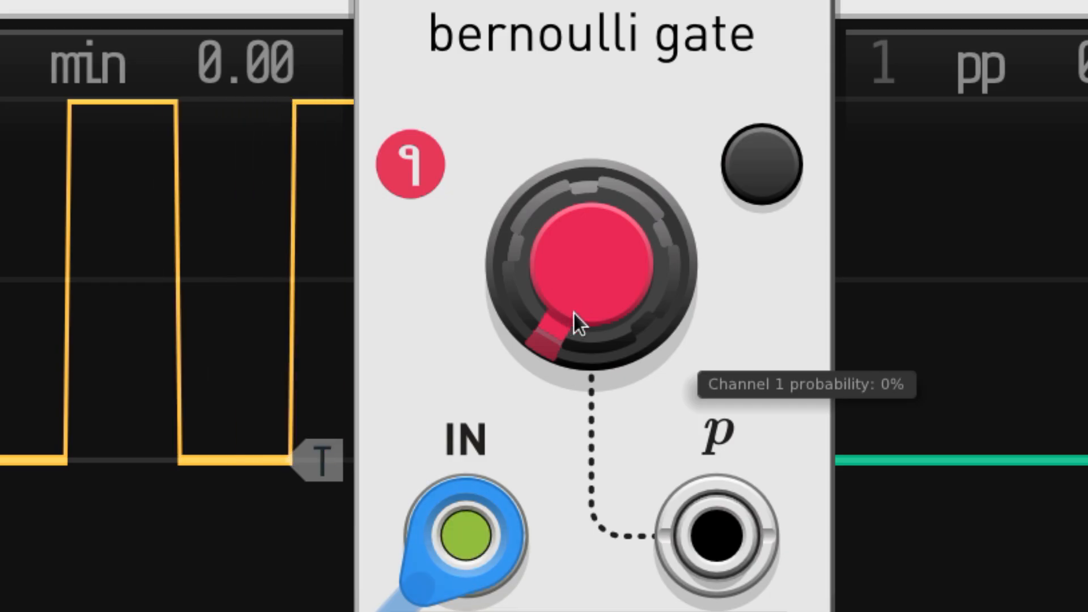
- Place the Bernoulli Gate between the CLKD clock and the two Scopes, leaving all jacks unpatched
drag(575, 320, 631, 326)
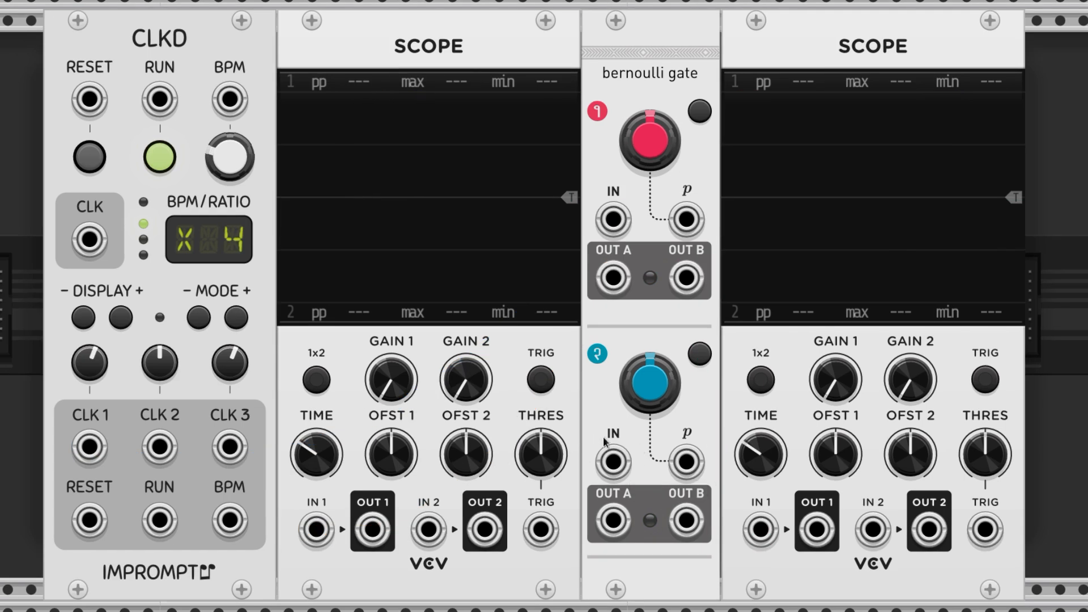
- Cable CLK 1 into the Bernoulli Gate and route channel 2's output to the second Scope
drag(88, 448, 612, 219)
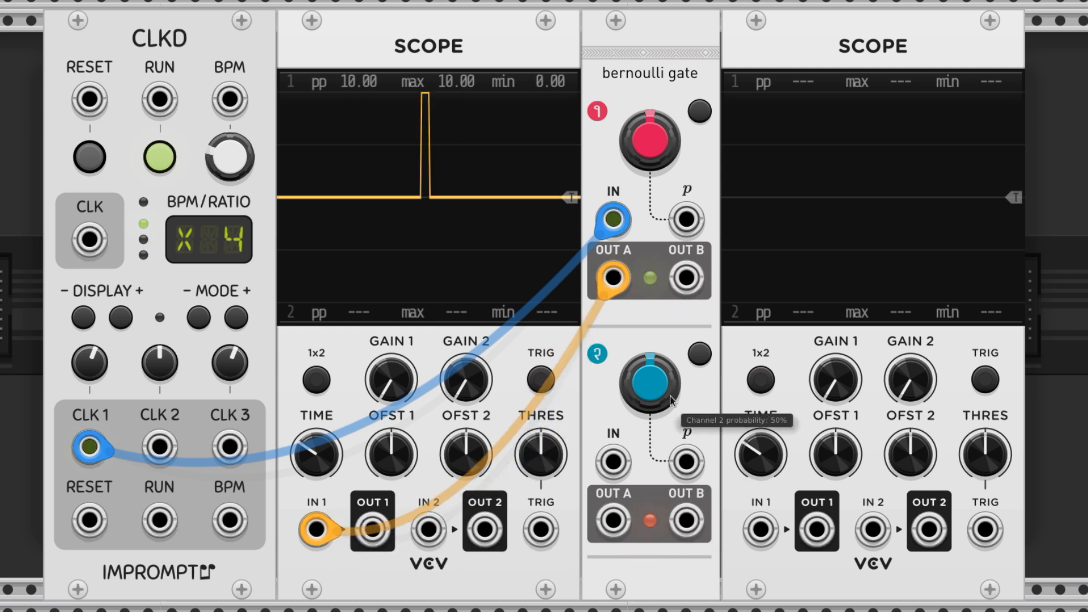
drag(611, 524, 759, 529)
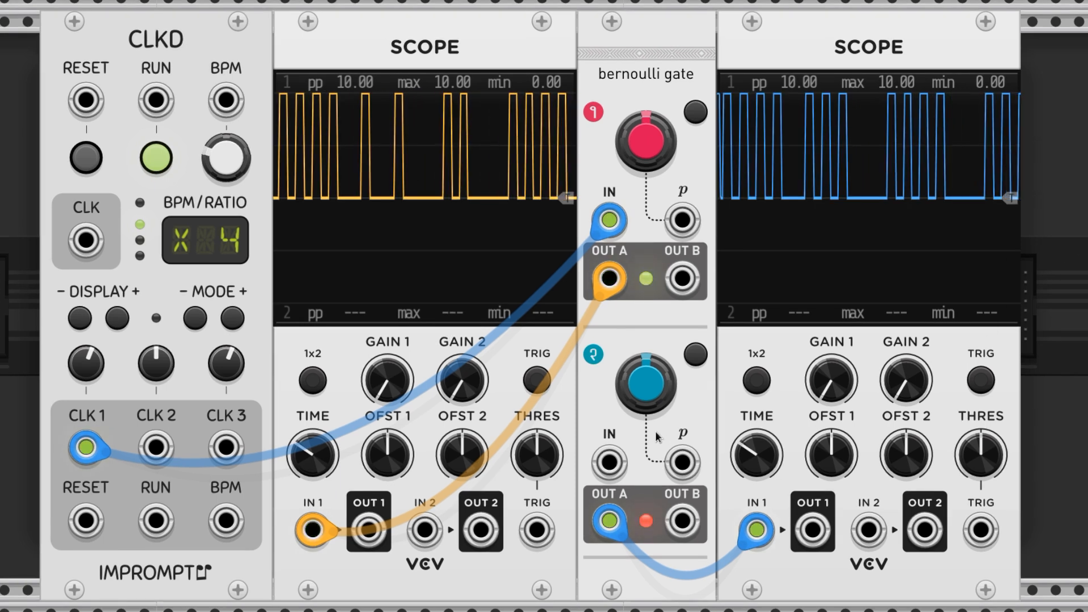
- View the channel 1 probability value and turn the knob to a sparser setting
right_click(644, 378)
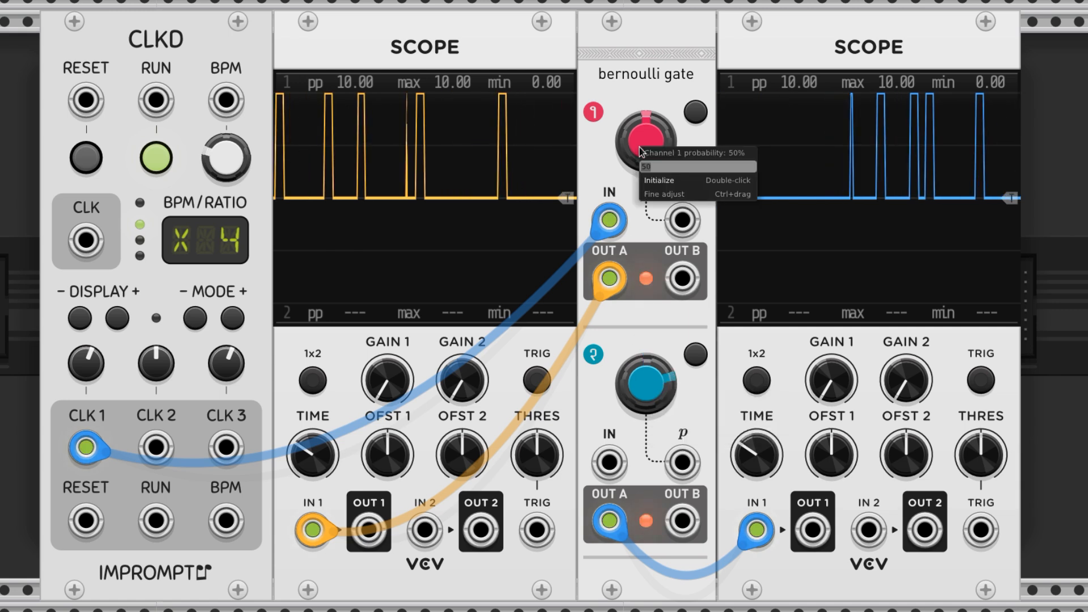
drag(647, 135, 638, 153)
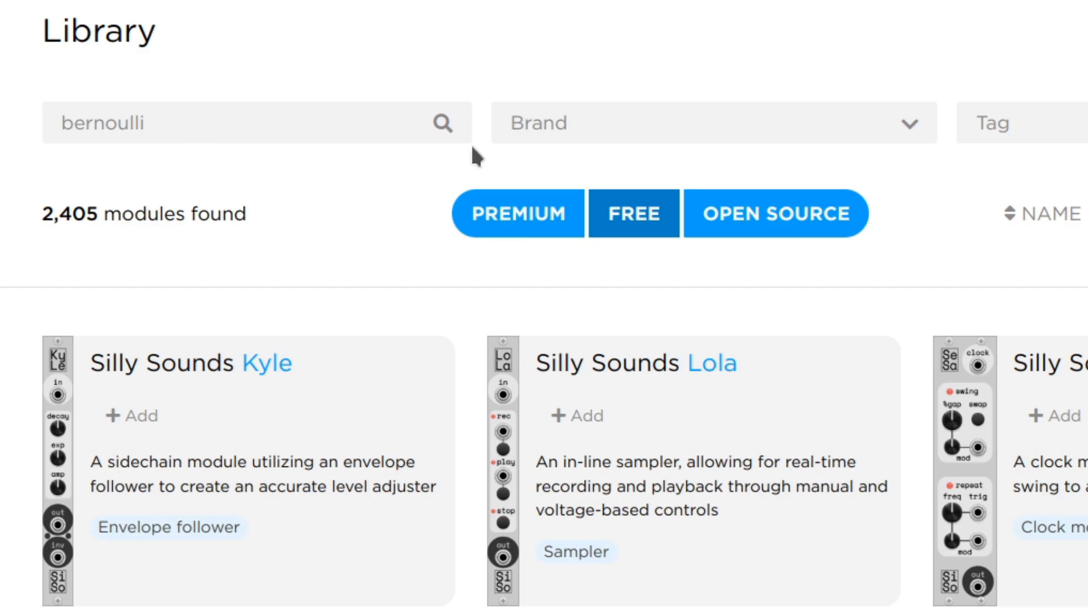
- Switch the VCV Library to the Plugins listing to find Audible Instruments
click(443, 124)
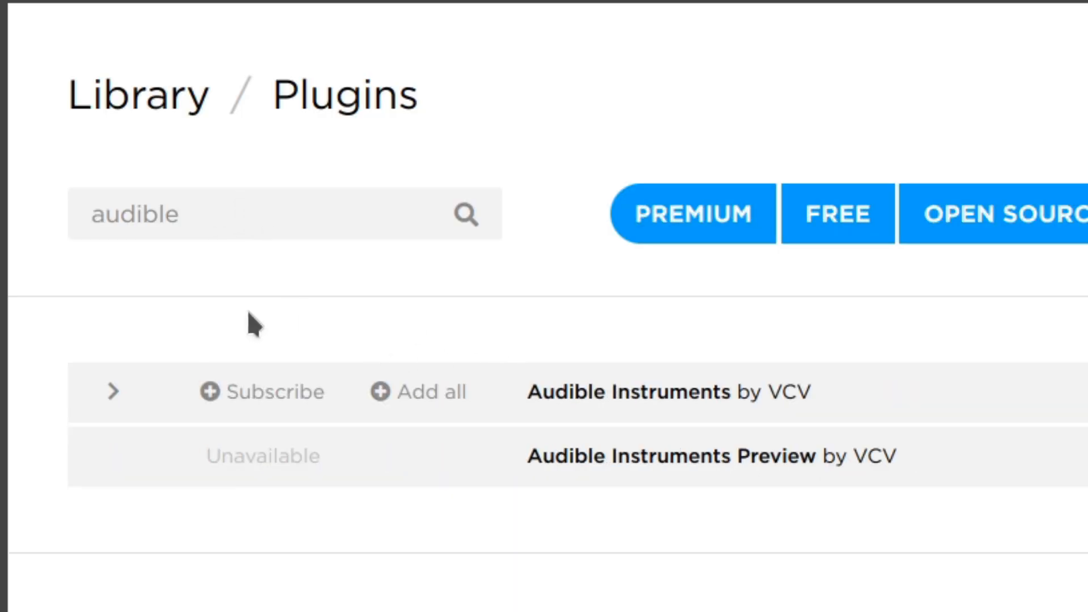
mouse_move(98, 458)
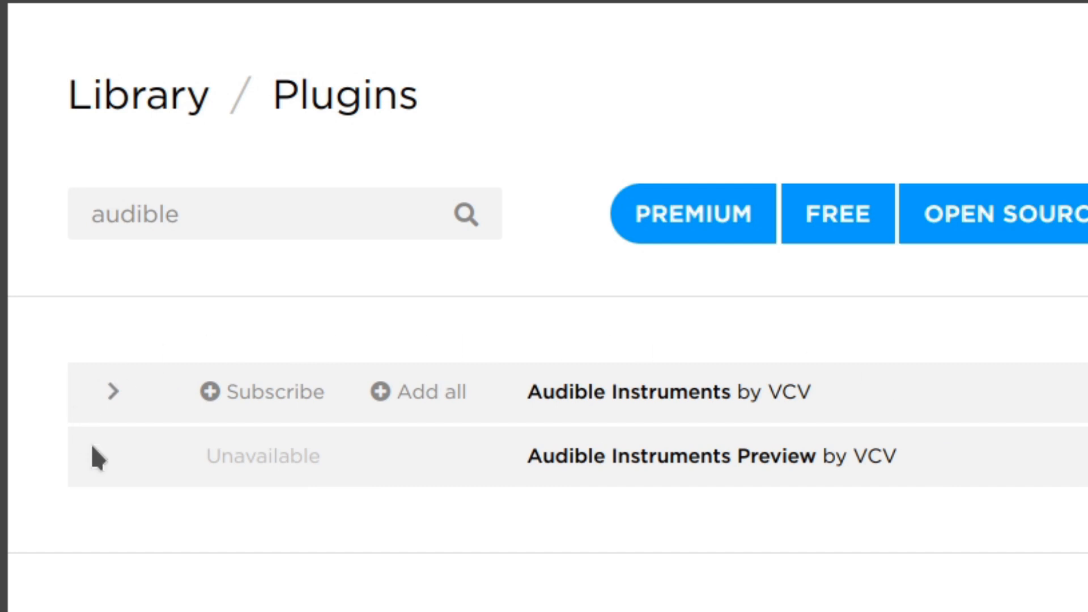